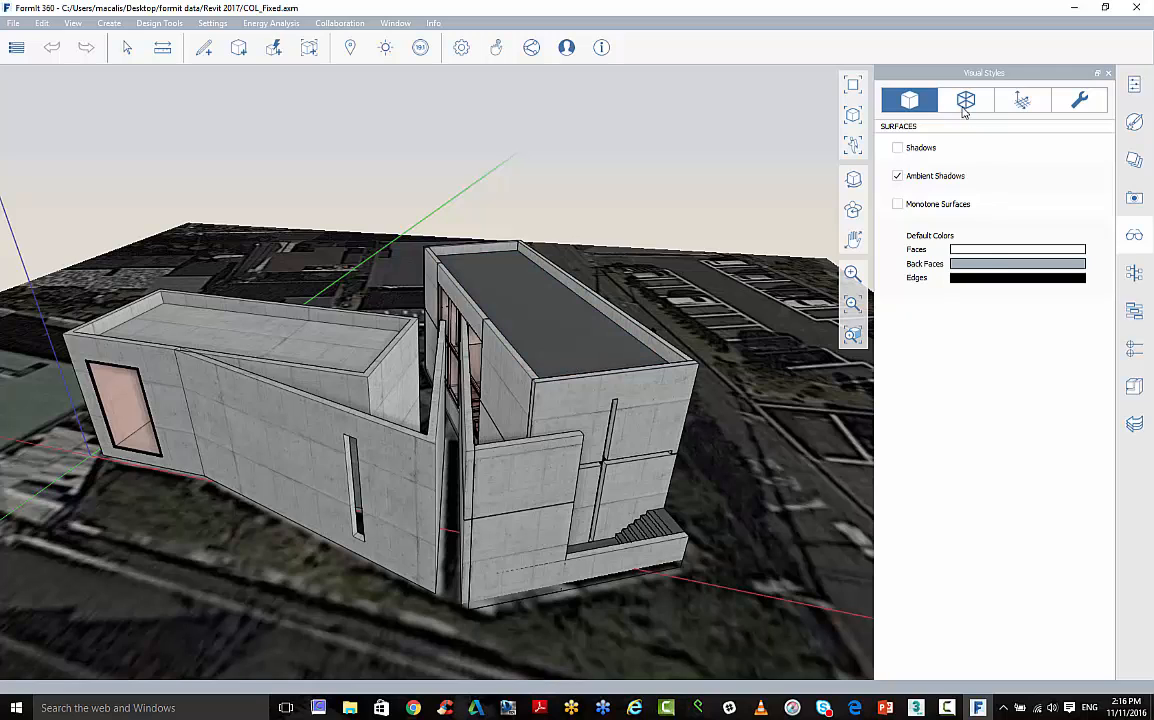
# Step: Uncheck Back Faces under Model Diagnostics in the Visual Styles settings
pyautogui.click(966, 100)
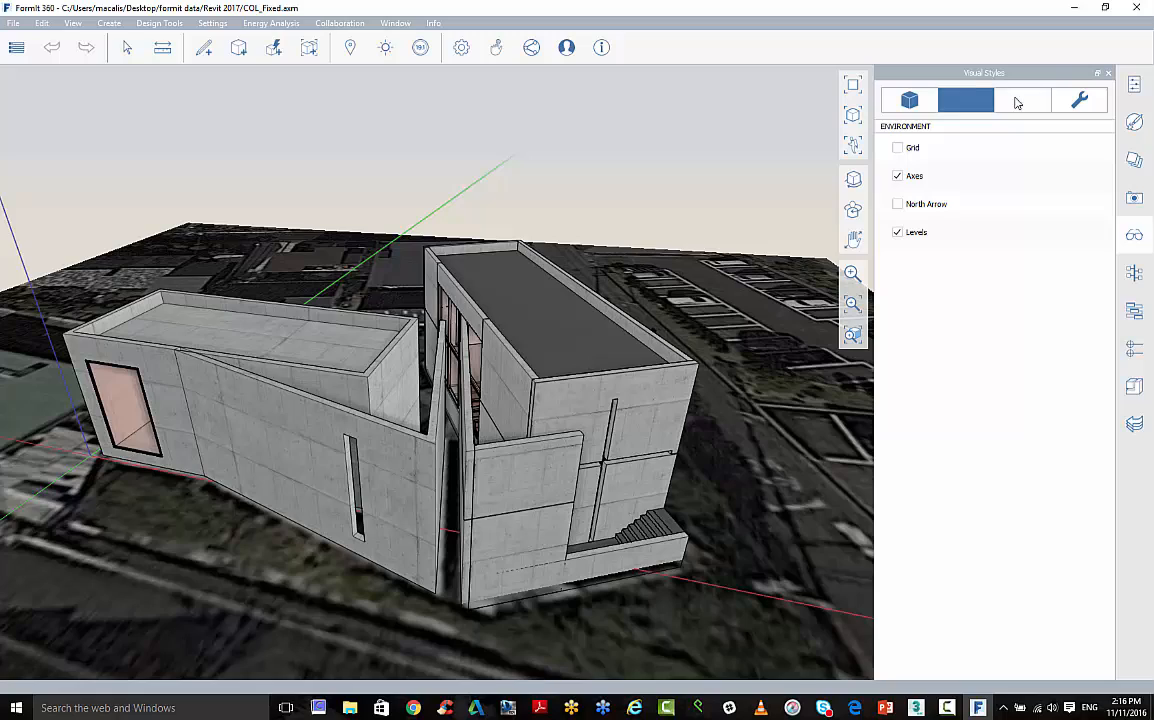
pyautogui.click(1080, 100)
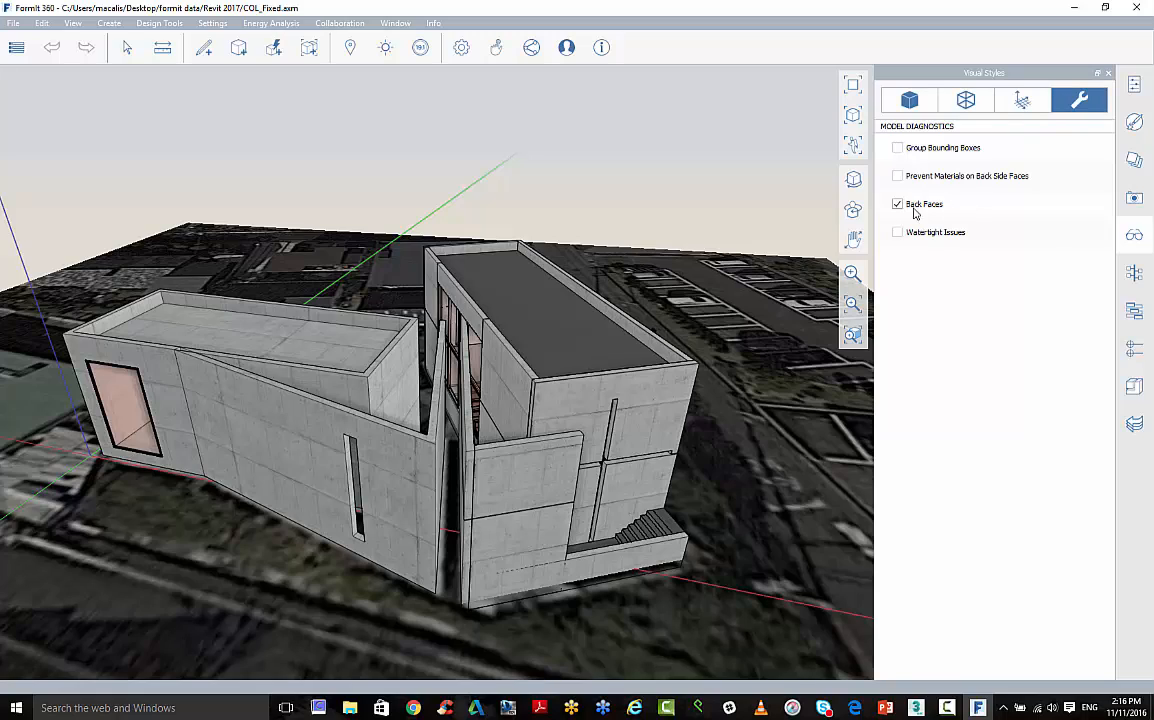
pyautogui.click(896, 204)
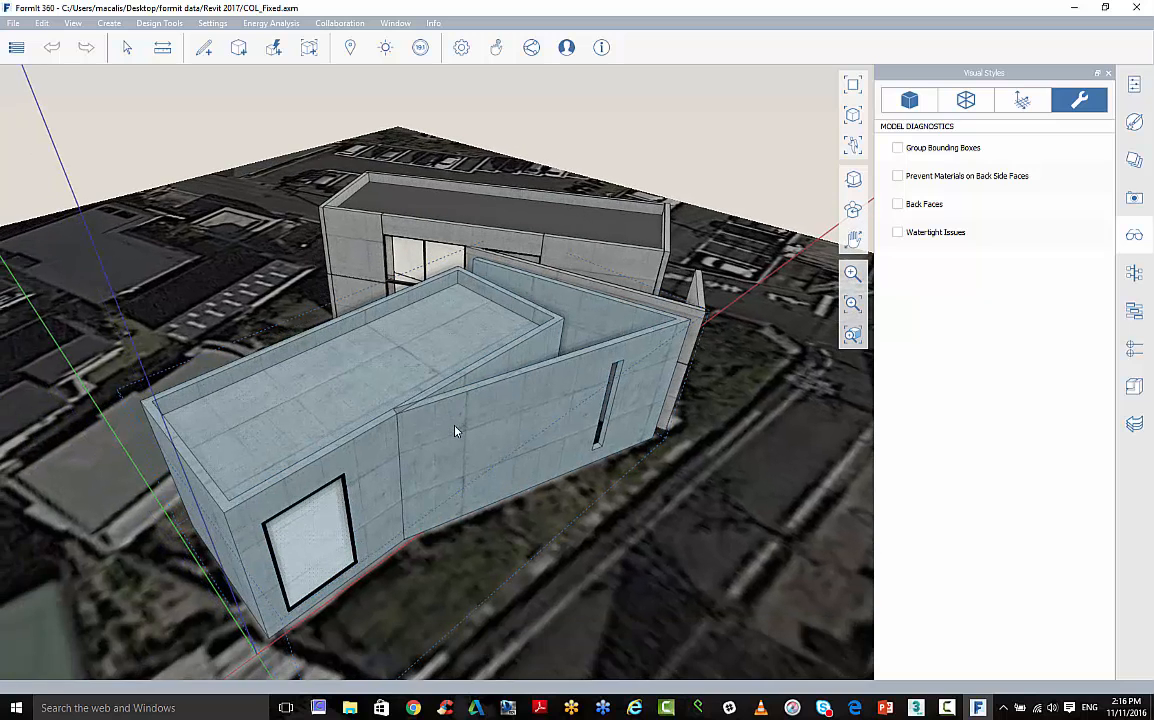
# Step: Start a local export of the model from the File menu
pyautogui.click(16, 48)
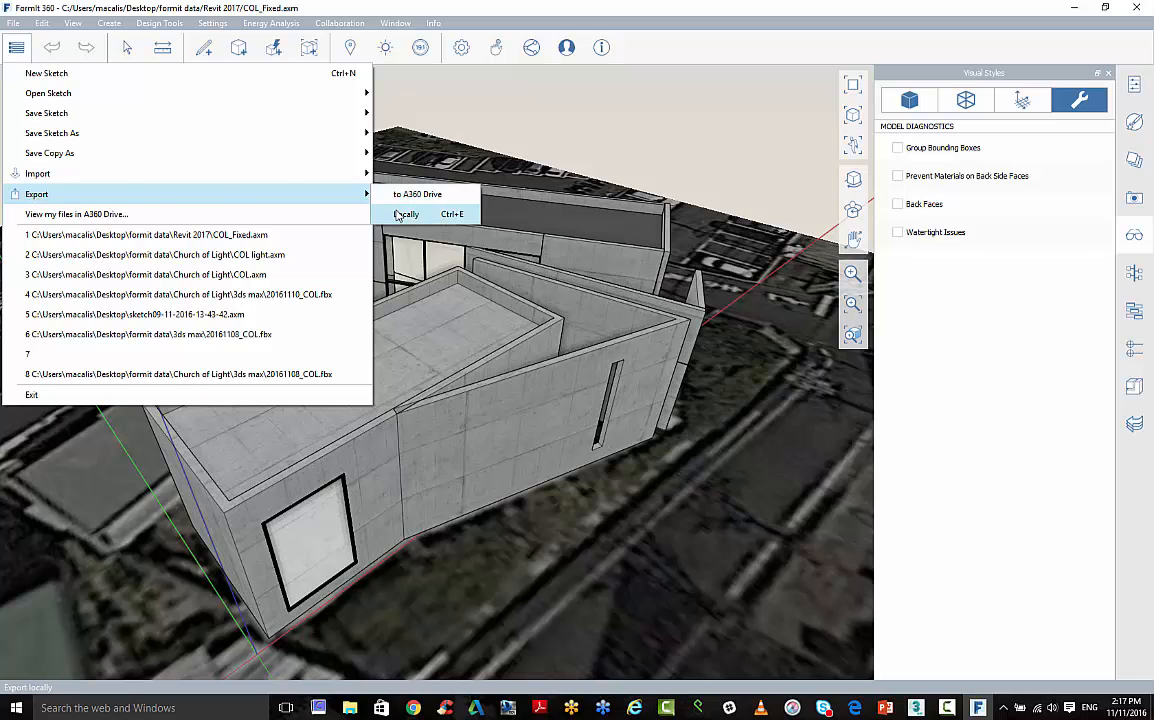
pyautogui.click(406, 214)
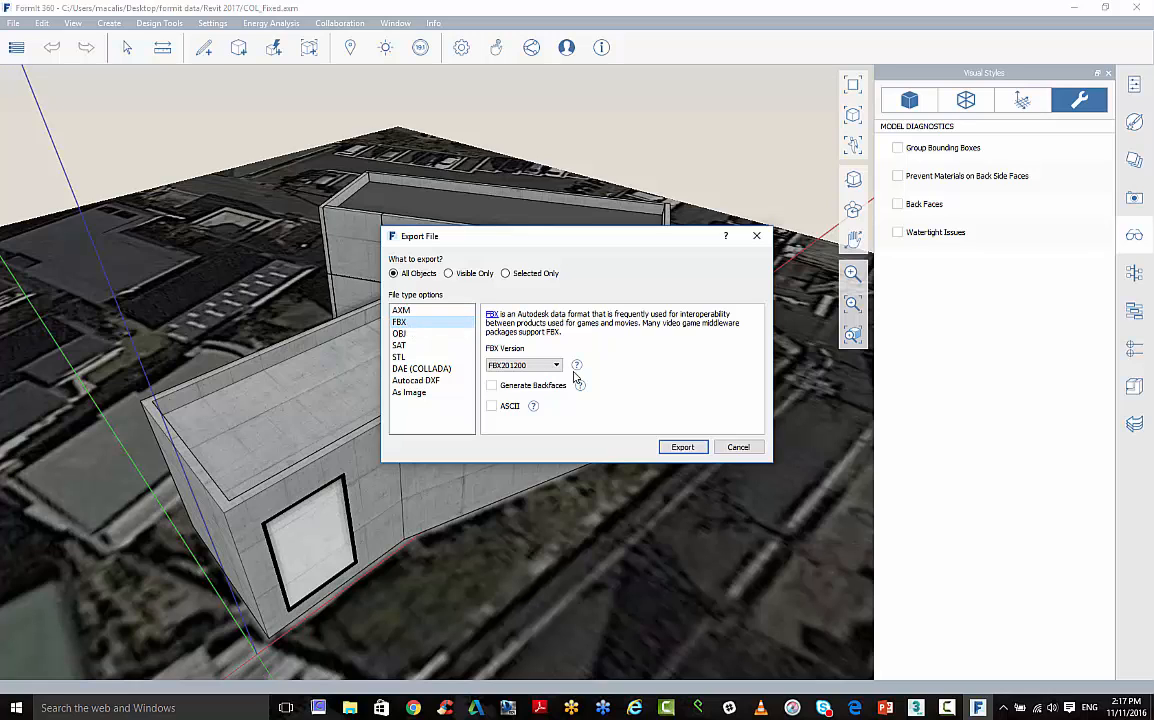
pyautogui.moveTo(352, 556)
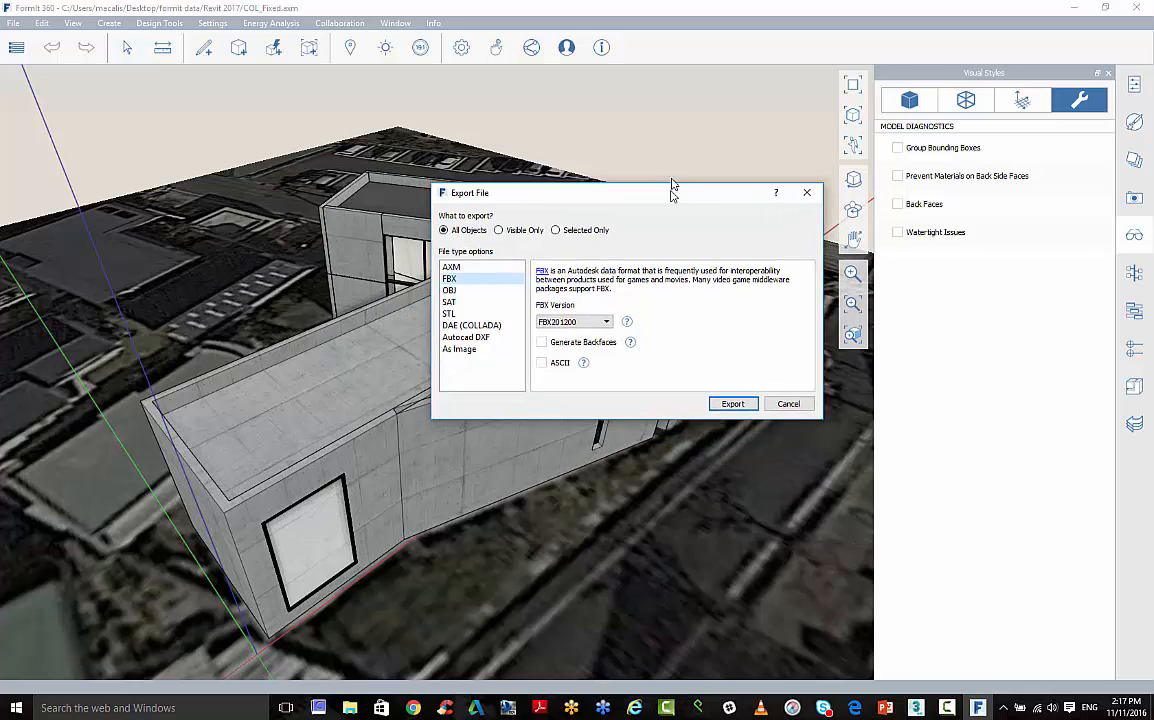
# Step: Choose an older FBX version in the Export File dialog and confirm the export
pyautogui.moveTo(670, 192); pyautogui.dragTo(668, 108)
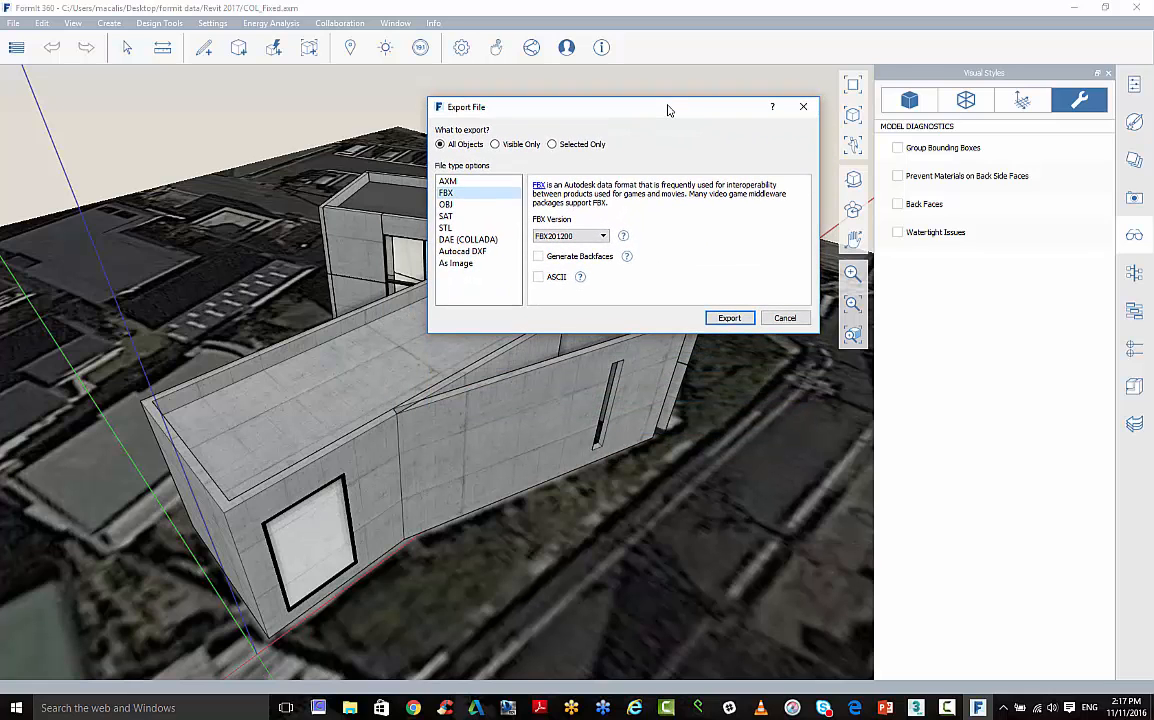
pyautogui.moveTo(650, 276)
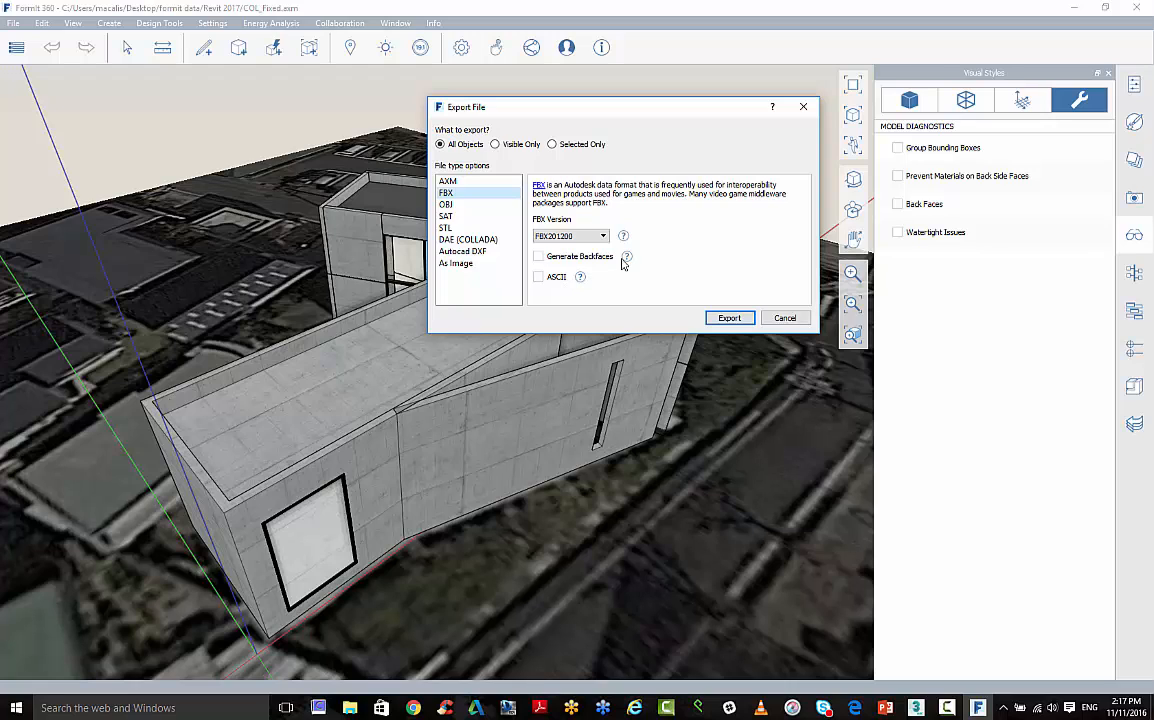
pyautogui.moveTo(580, 278)
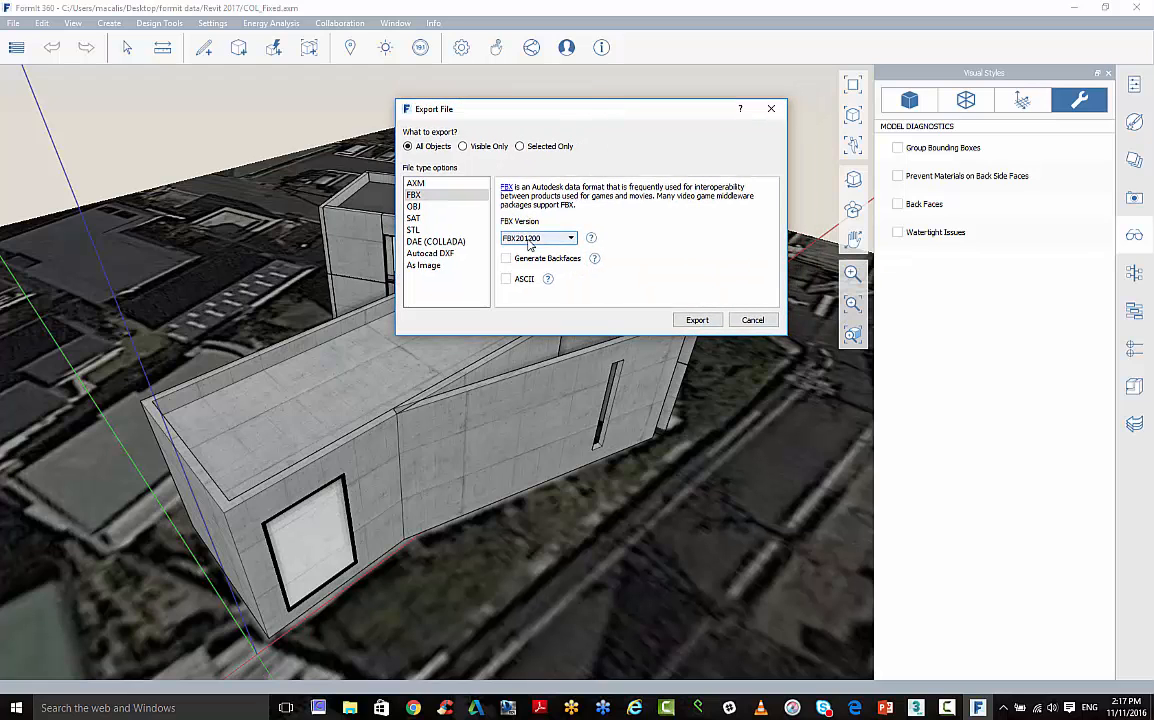
pyautogui.click(572, 238)
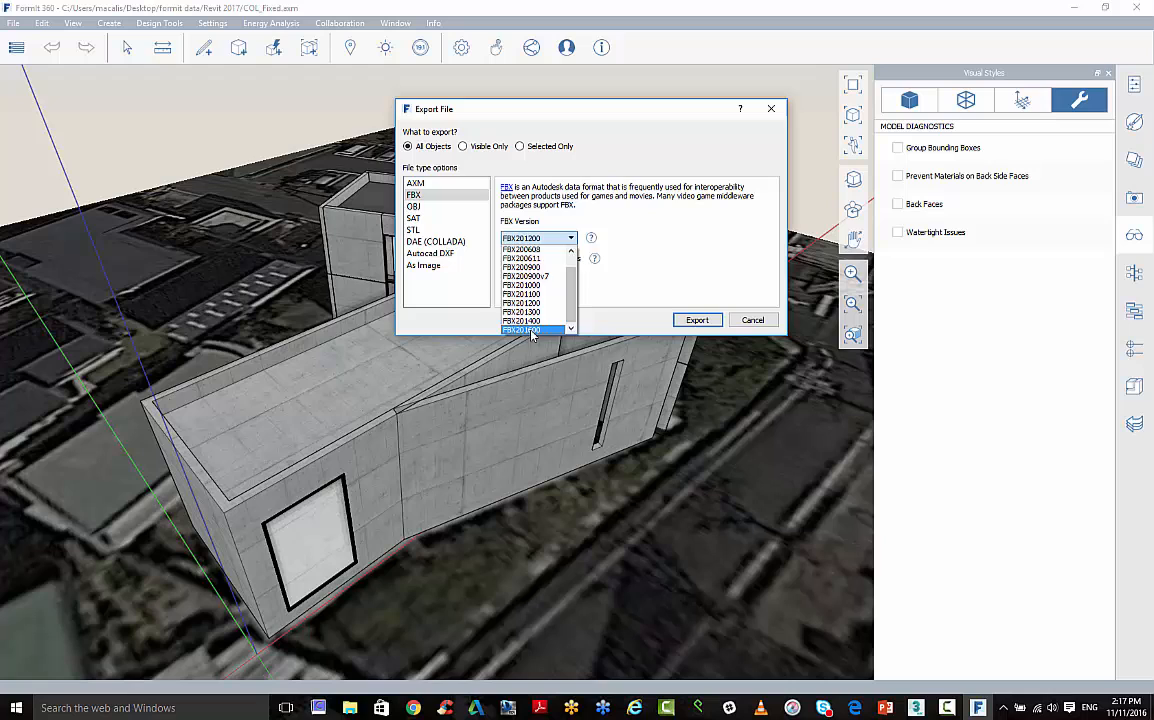
pyautogui.click(520, 328)
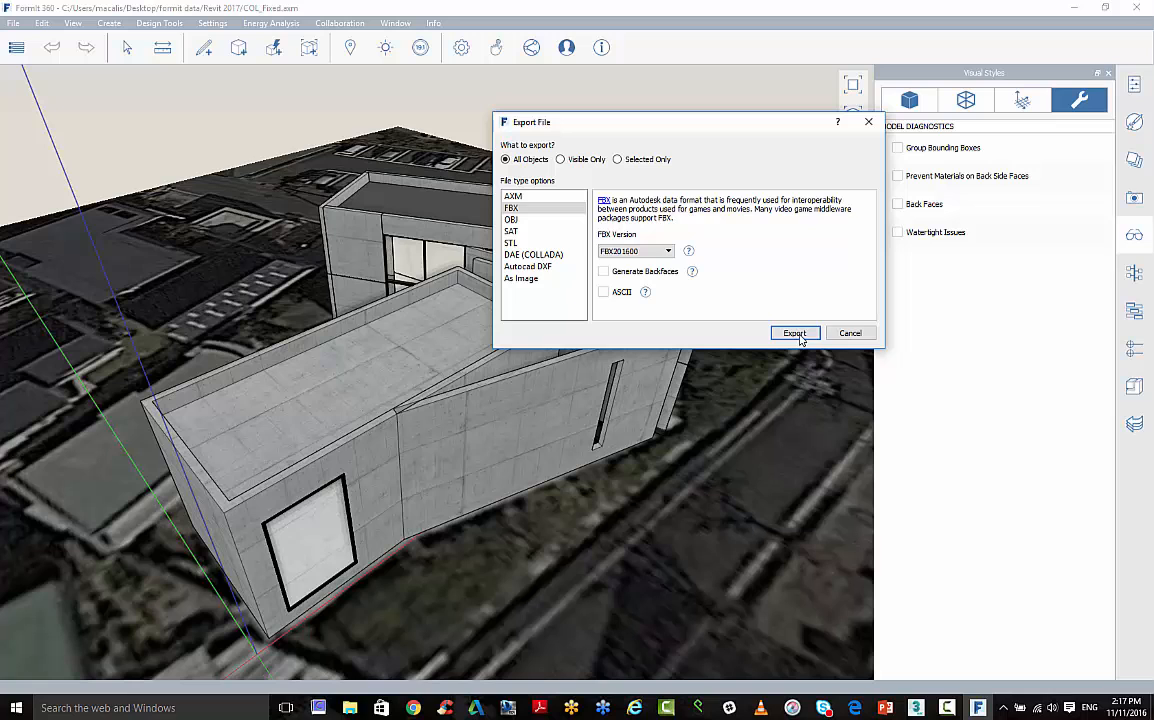
pyautogui.click(794, 332)
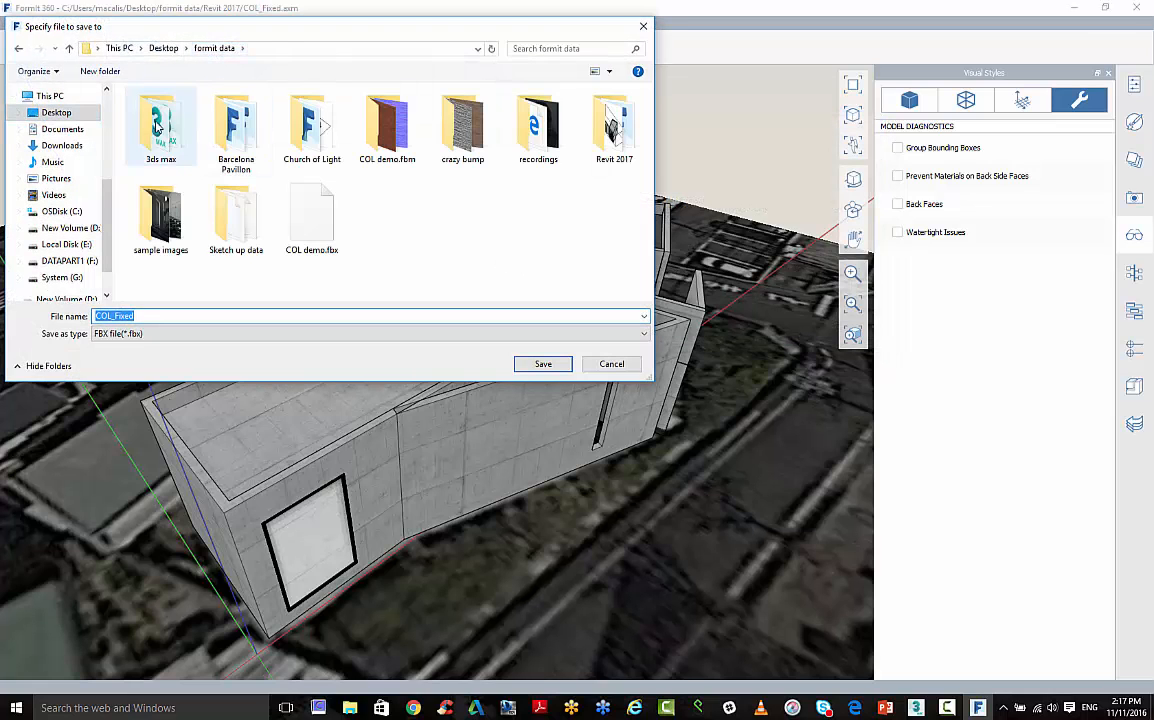
# Step: Save the export as 'COL_Fixed max import' in the 3ds max folder
pyautogui.doubleClick(160, 124)
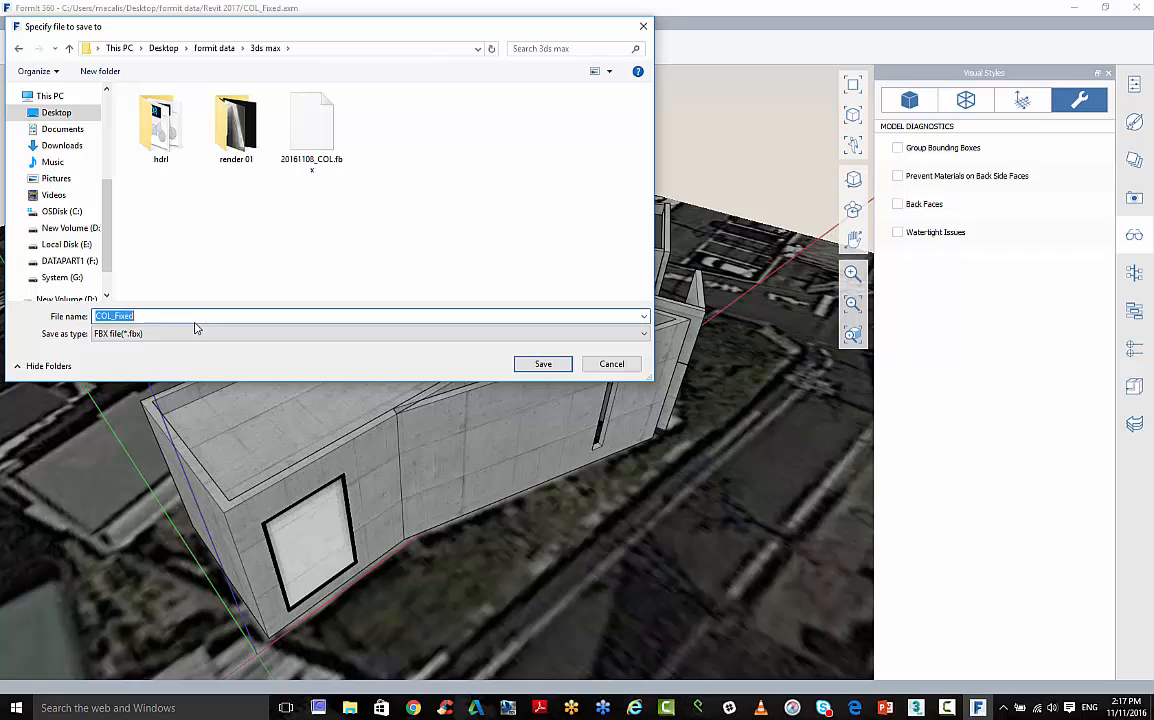
pyautogui.click(196, 316)
pyautogui.write(' max impo')
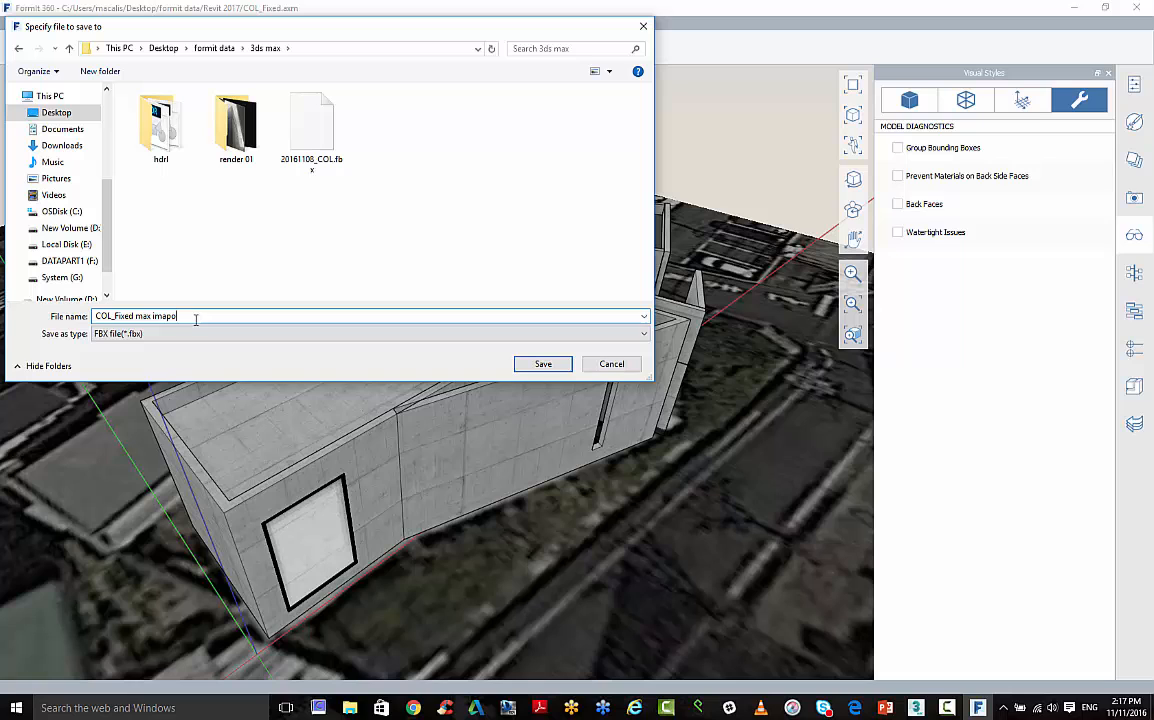
pyautogui.write('rt')
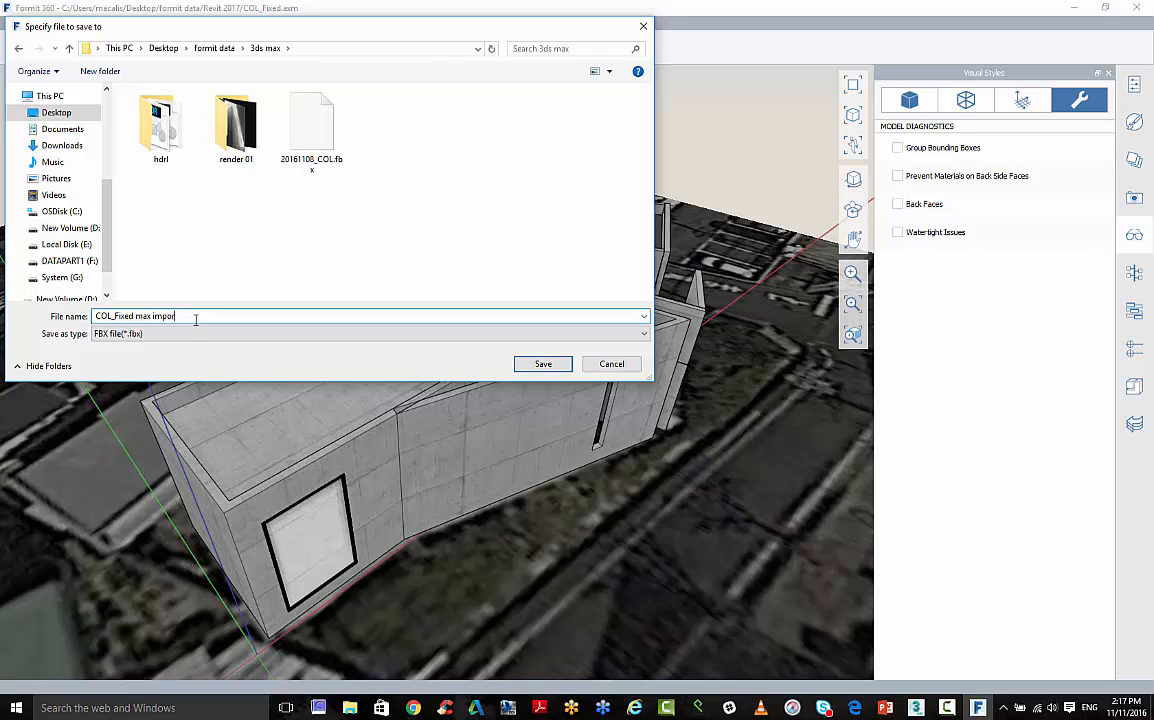
pyautogui.click(544, 364)
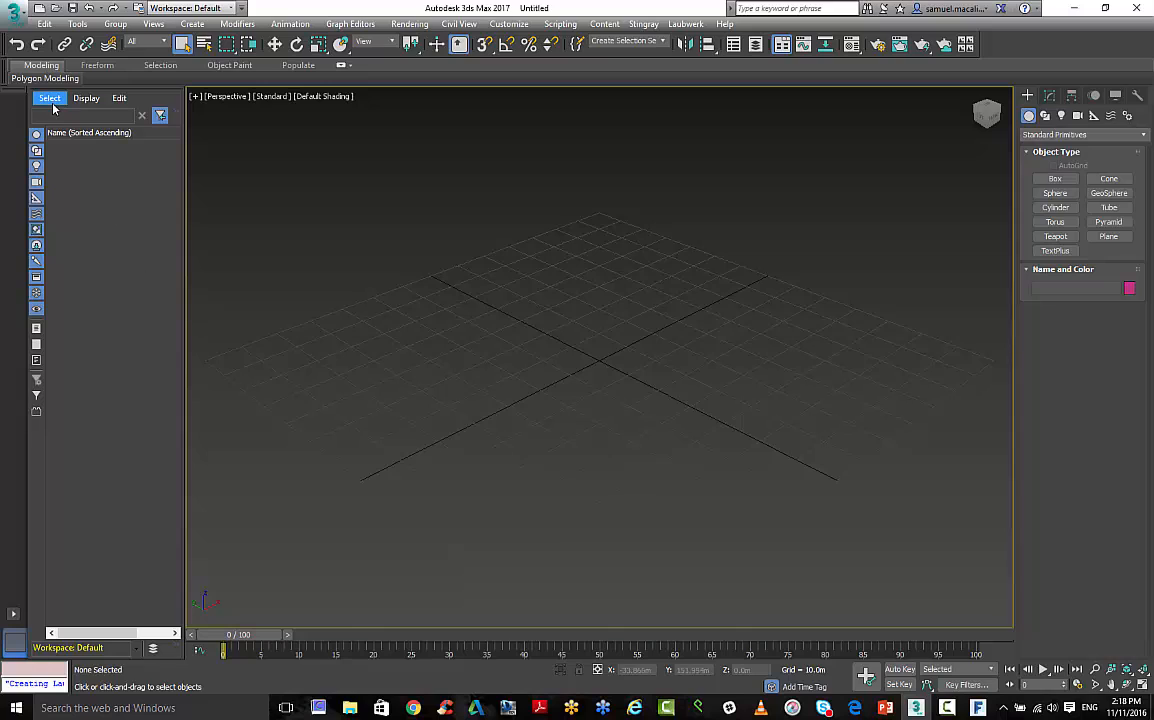
pyautogui.moveTo(130, 436)
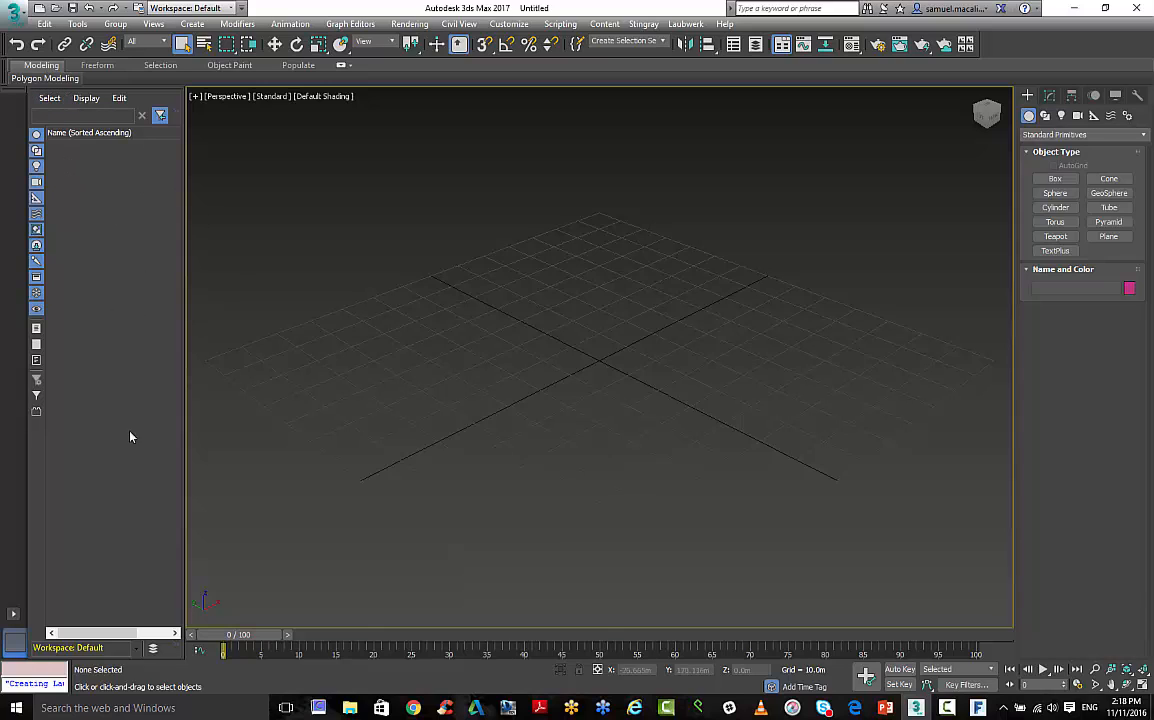
pyautogui.moveTo(104, 236)
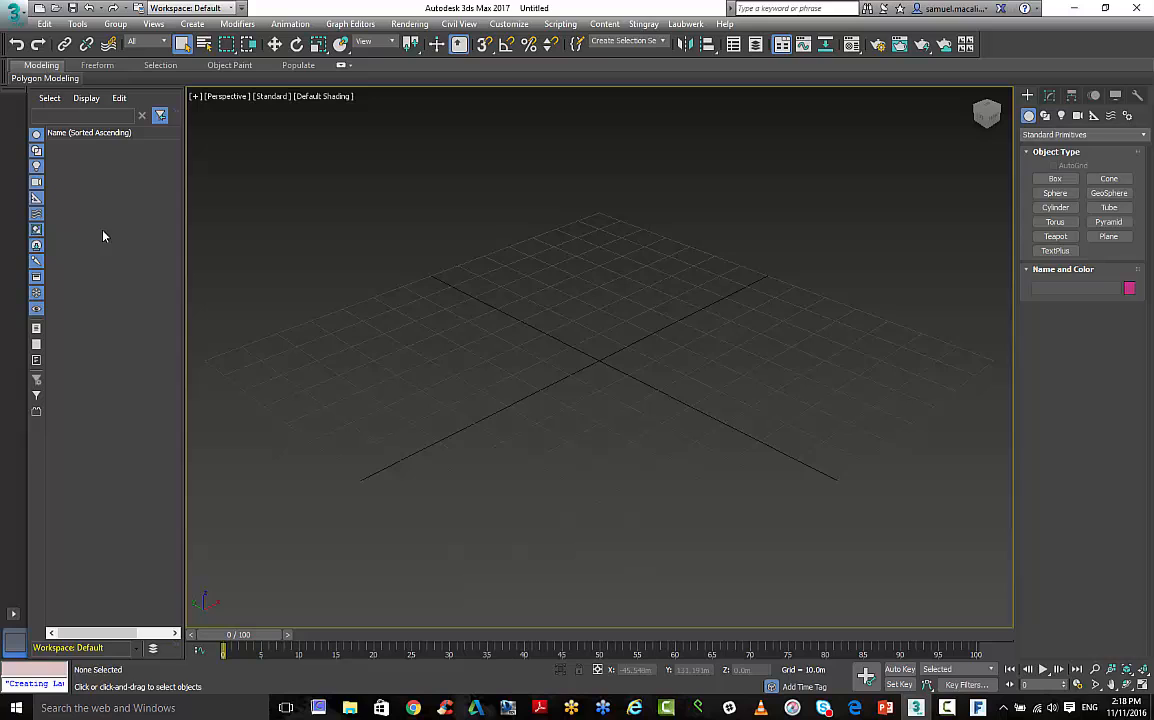
pyautogui.moveTo(96, 144)
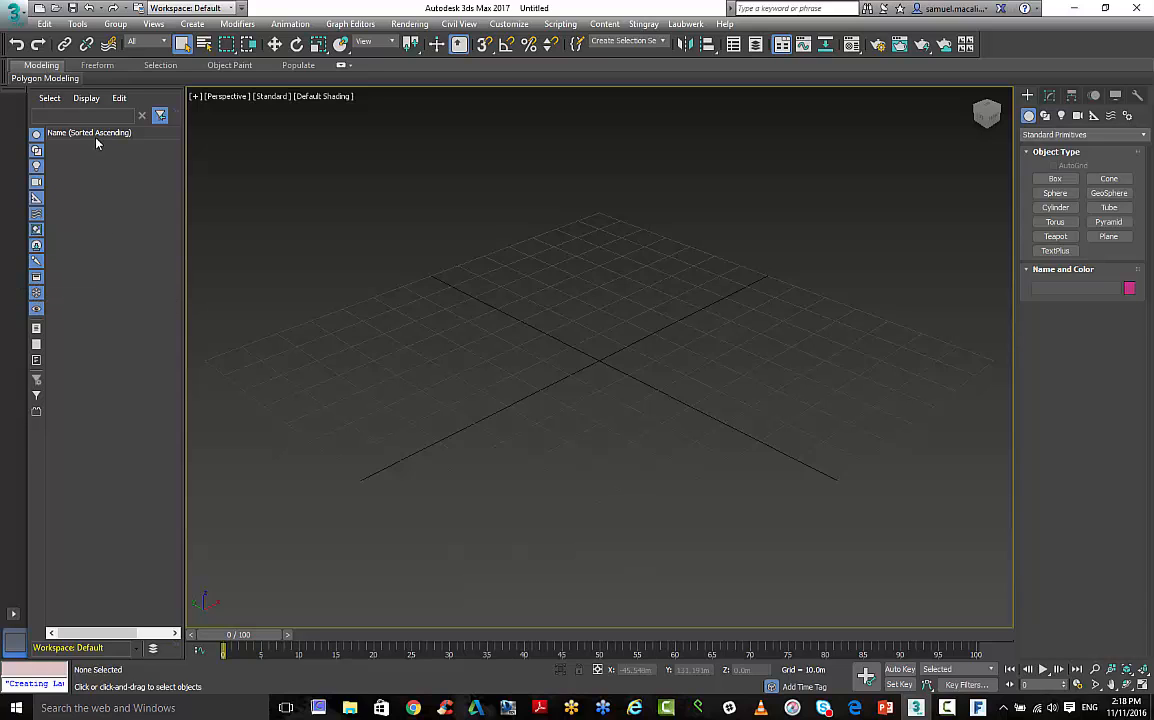
# Step: Show the 3ds Max application menu with recent documents and file commands
pyautogui.click(14, 8)
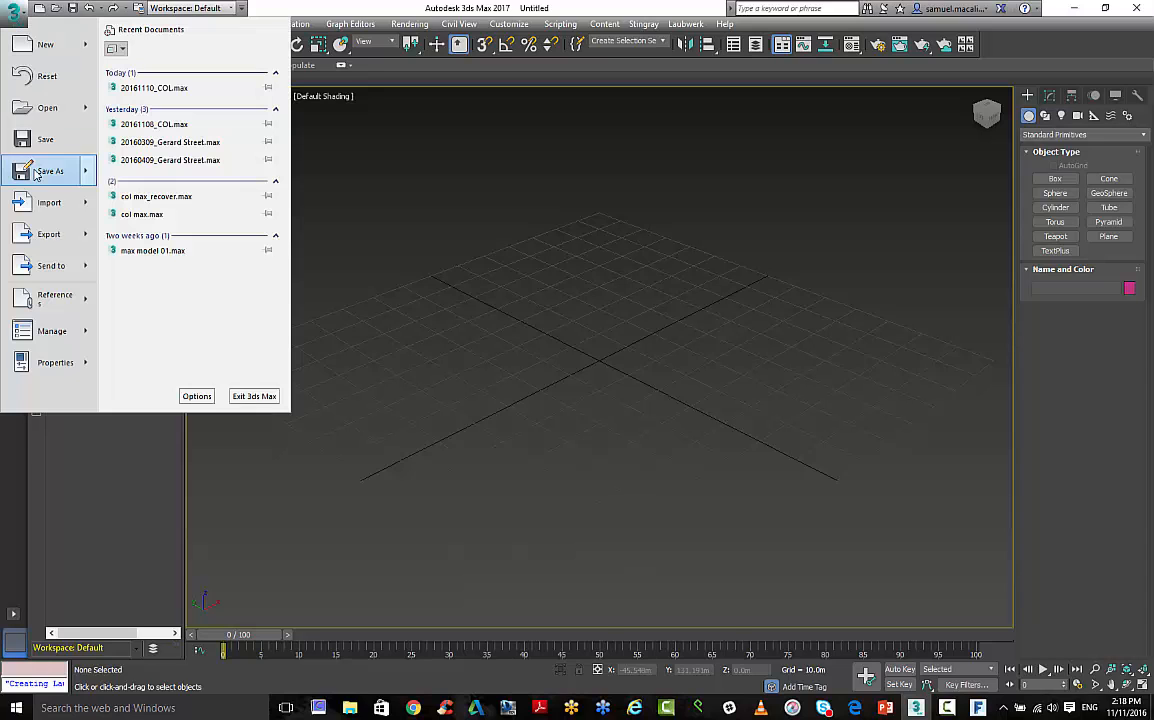
# Step: Select COL_Fixed max import.fbx from Formit data\3ds max for import
pyautogui.click(48, 202)
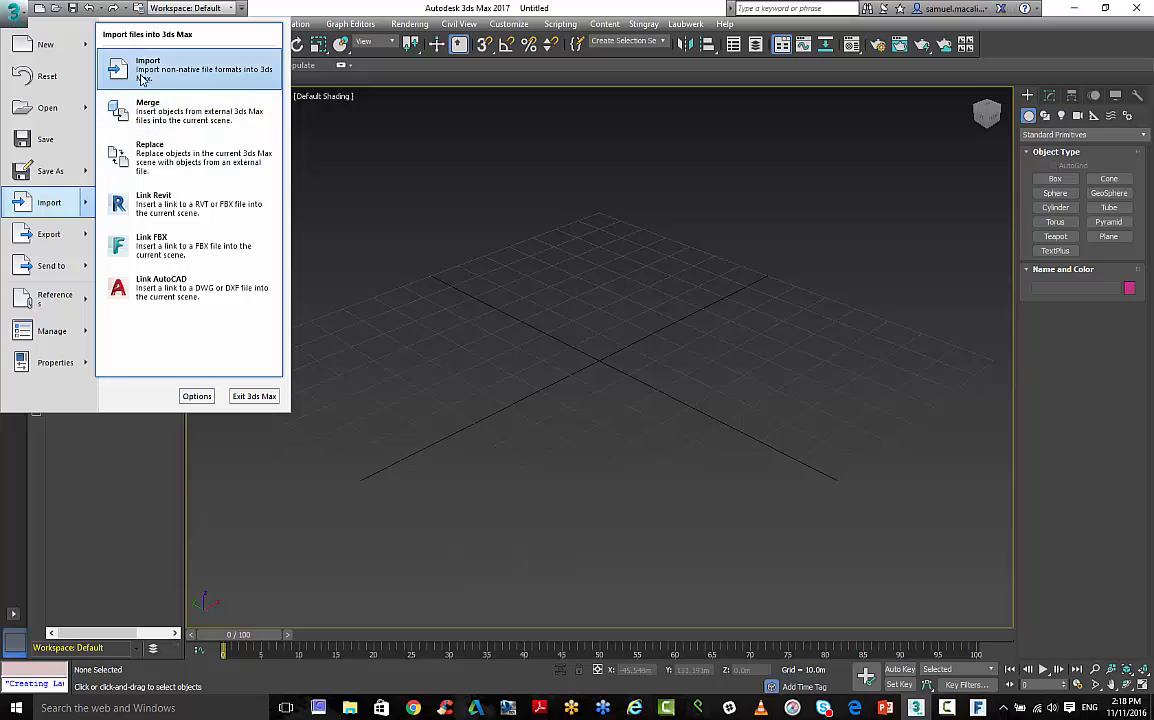
pyautogui.click(148, 68)
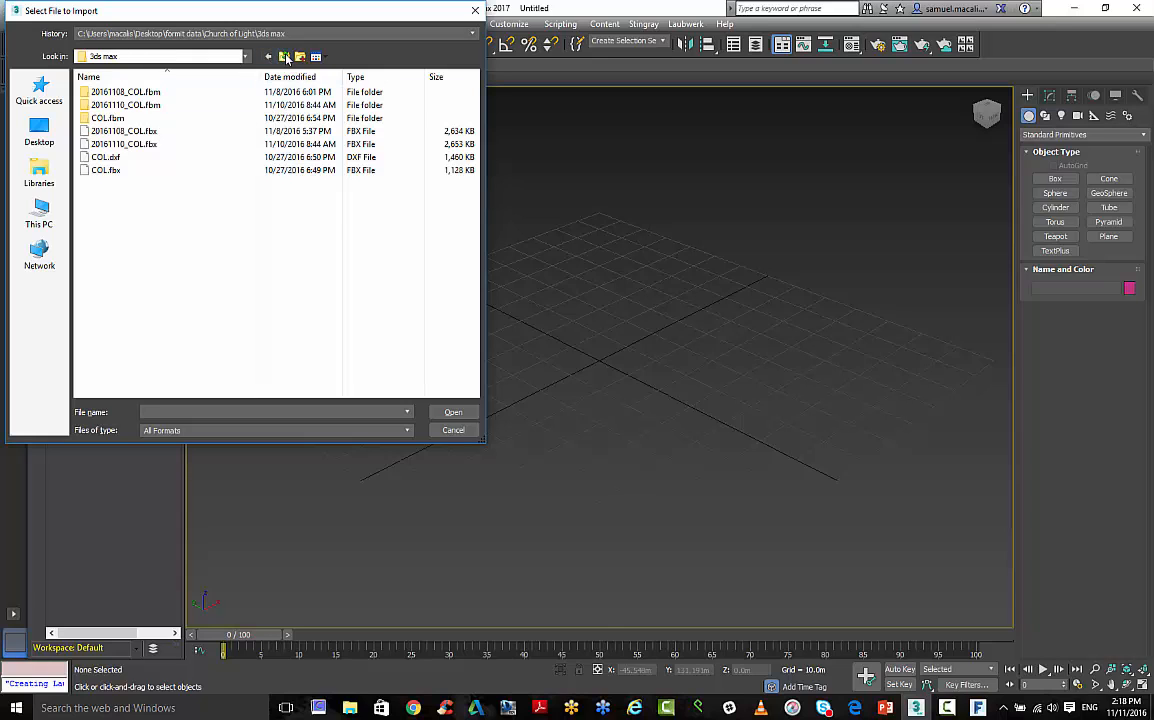
pyautogui.click(284, 56)
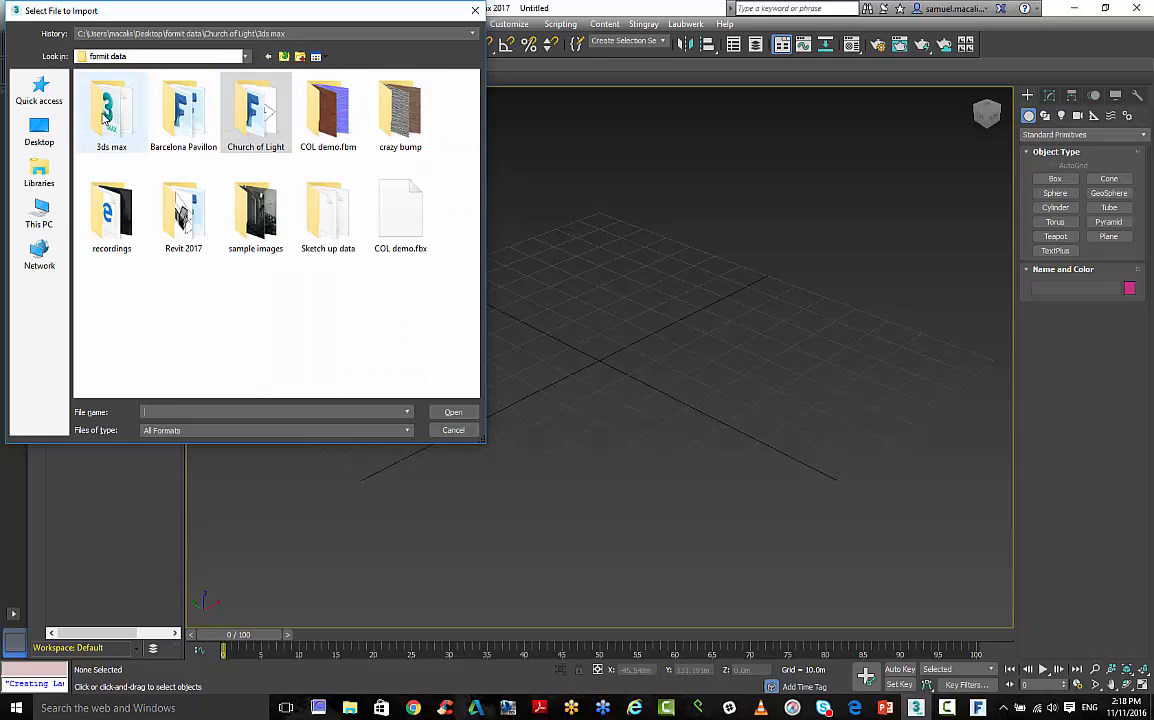
pyautogui.doubleClick(110, 110)
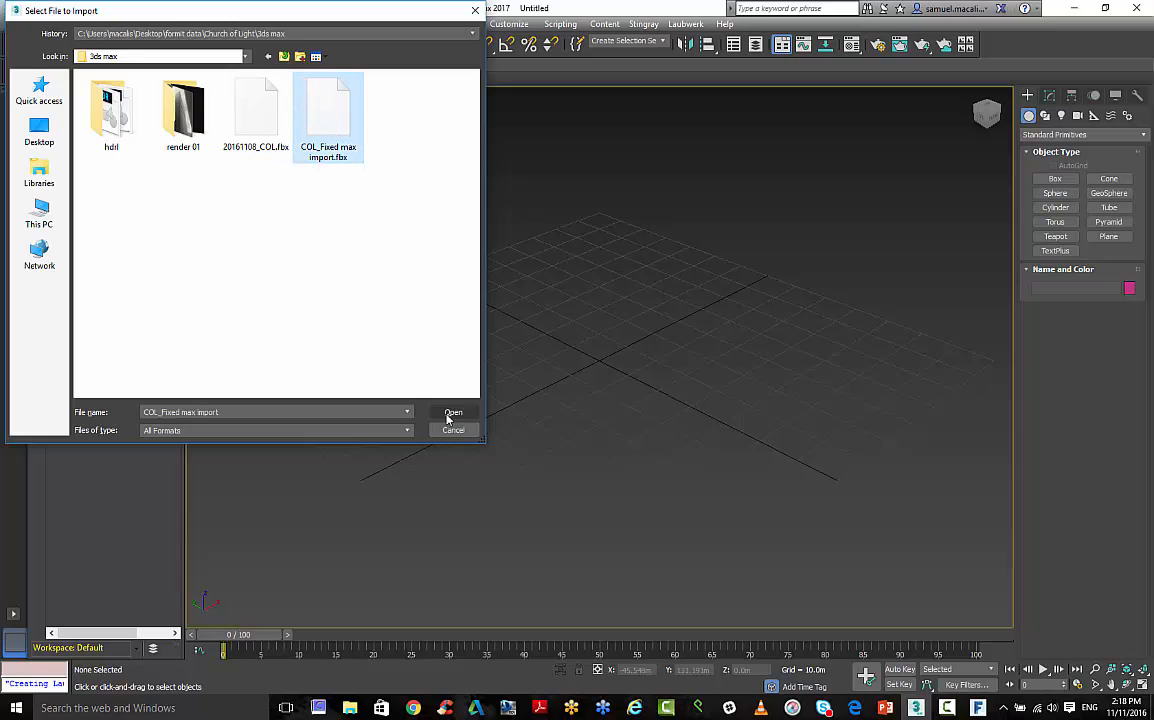
pyautogui.click(452, 412)
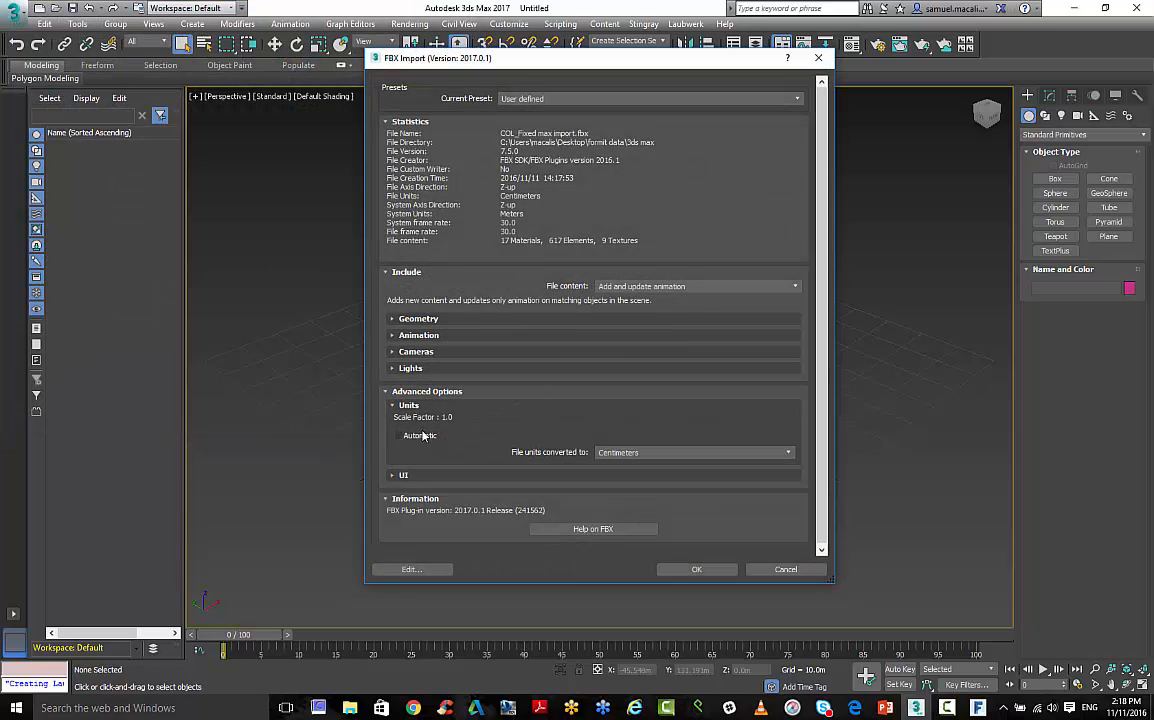
# Step: Convert file units to centimeters in the FBX import options and run the import
pyautogui.click(400, 436)
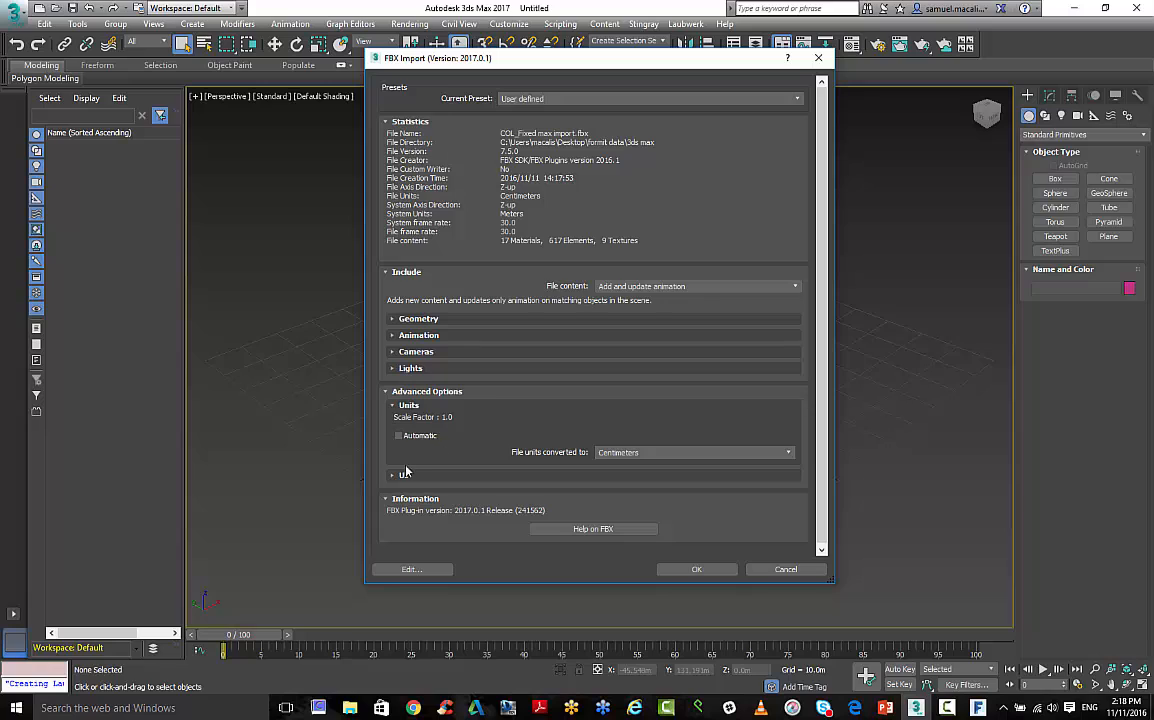
pyautogui.click(398, 436)
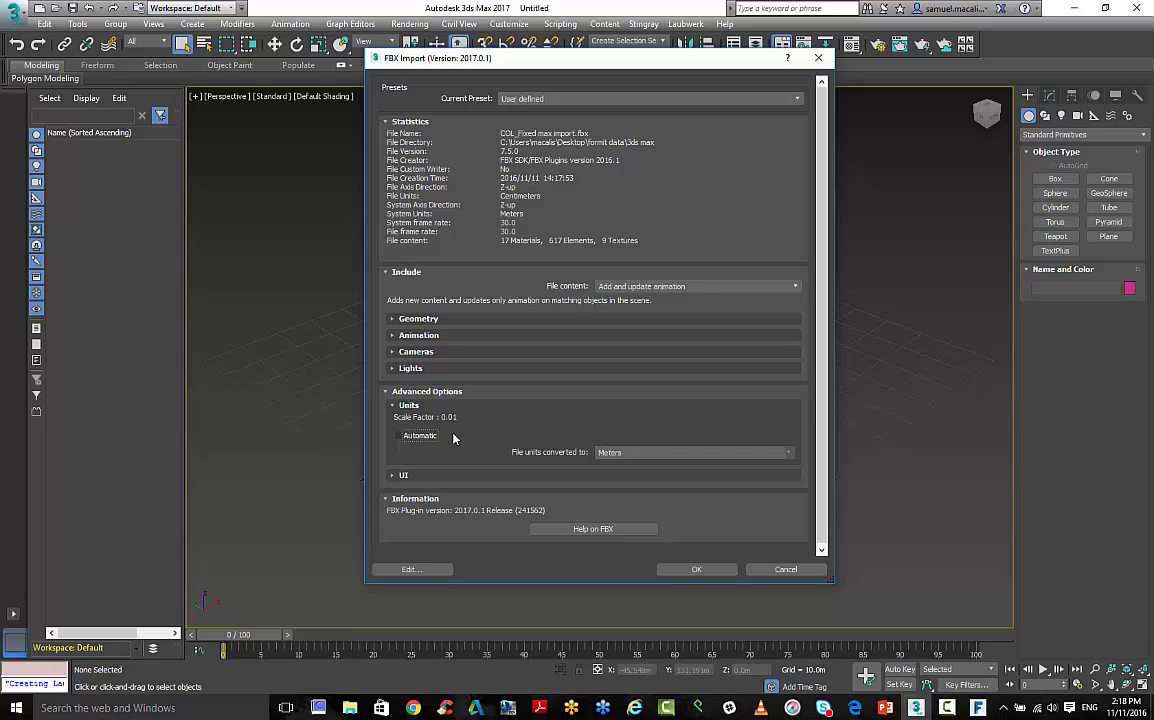
pyautogui.click(788, 452)
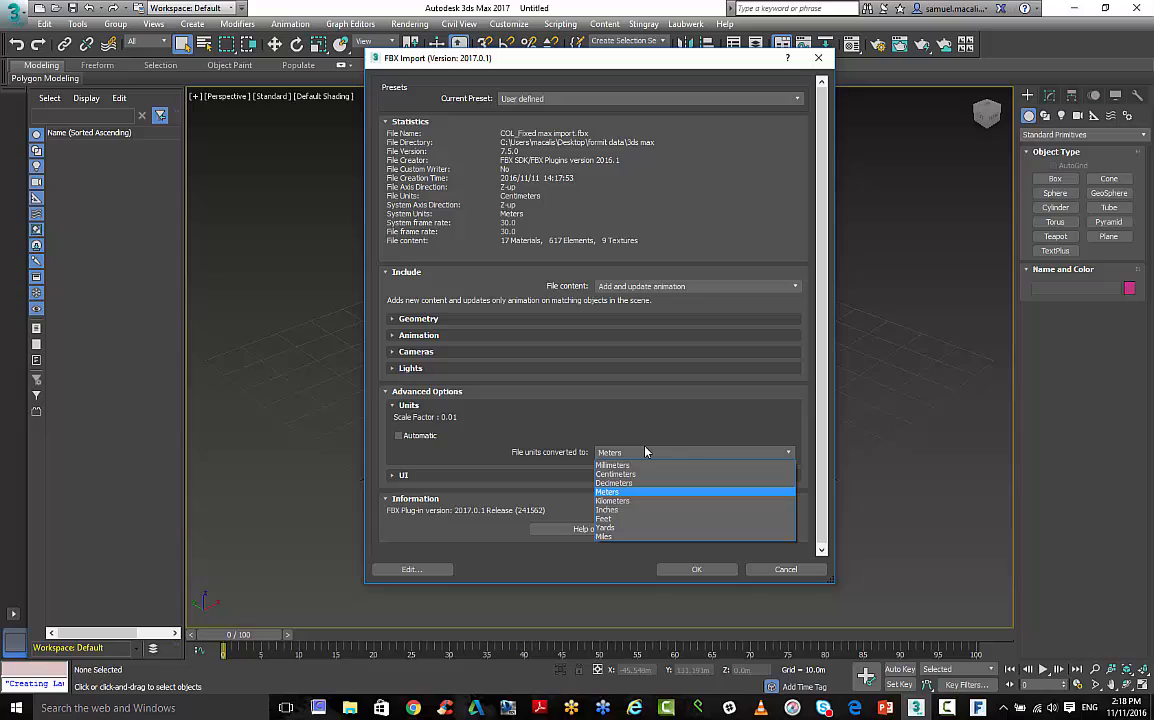
pyautogui.click(616, 474)
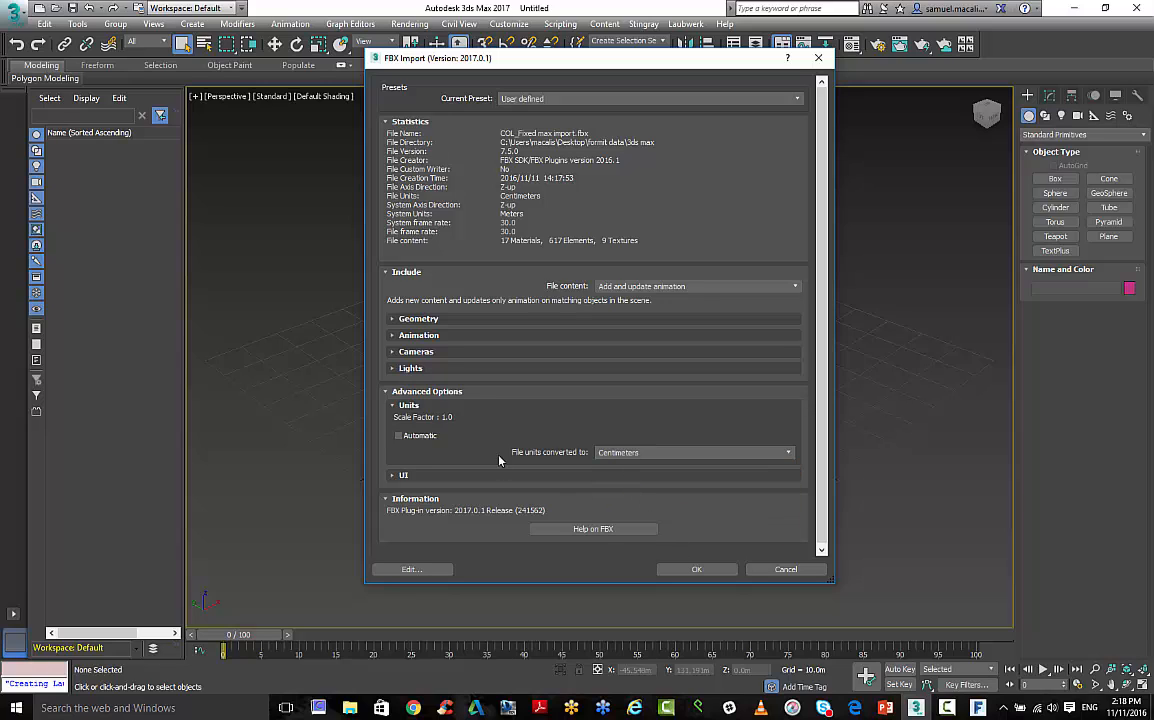
pyautogui.click(398, 436)
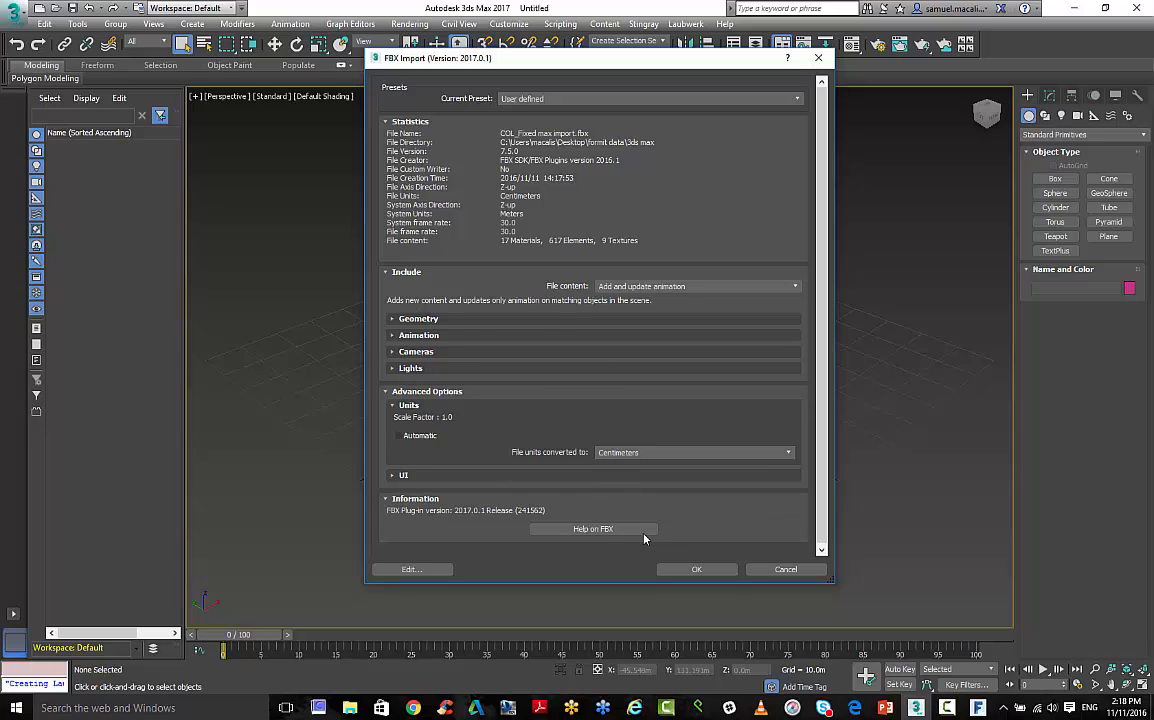
pyautogui.click(398, 436)
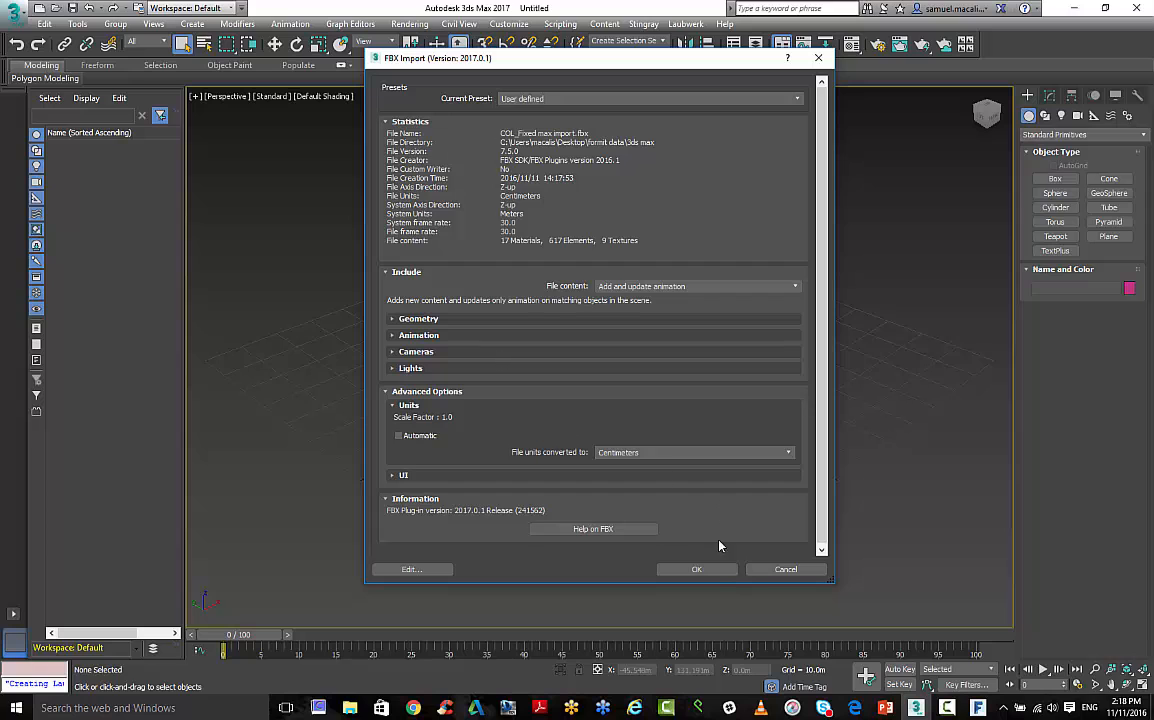
pyautogui.click(696, 568)
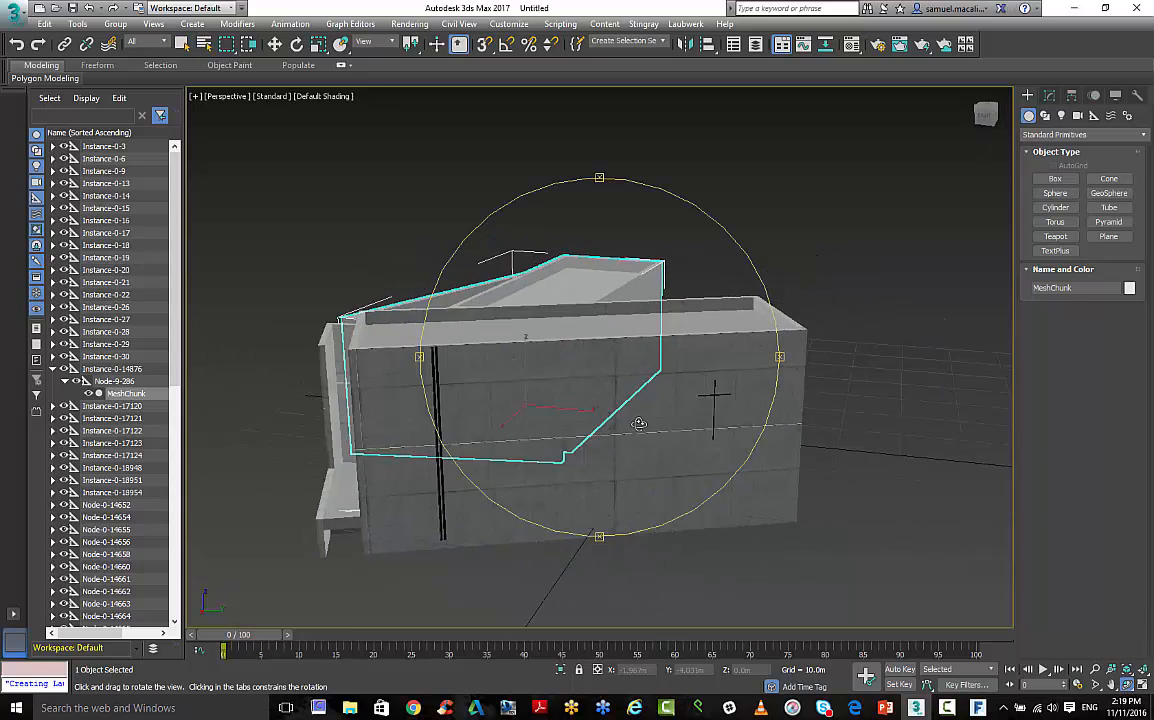
# Step: Orbit and zoom around the imported building to inspect its concrete walls from several sides
pyautogui.moveTo(640, 424); pyautogui.dragTo(748, 508)
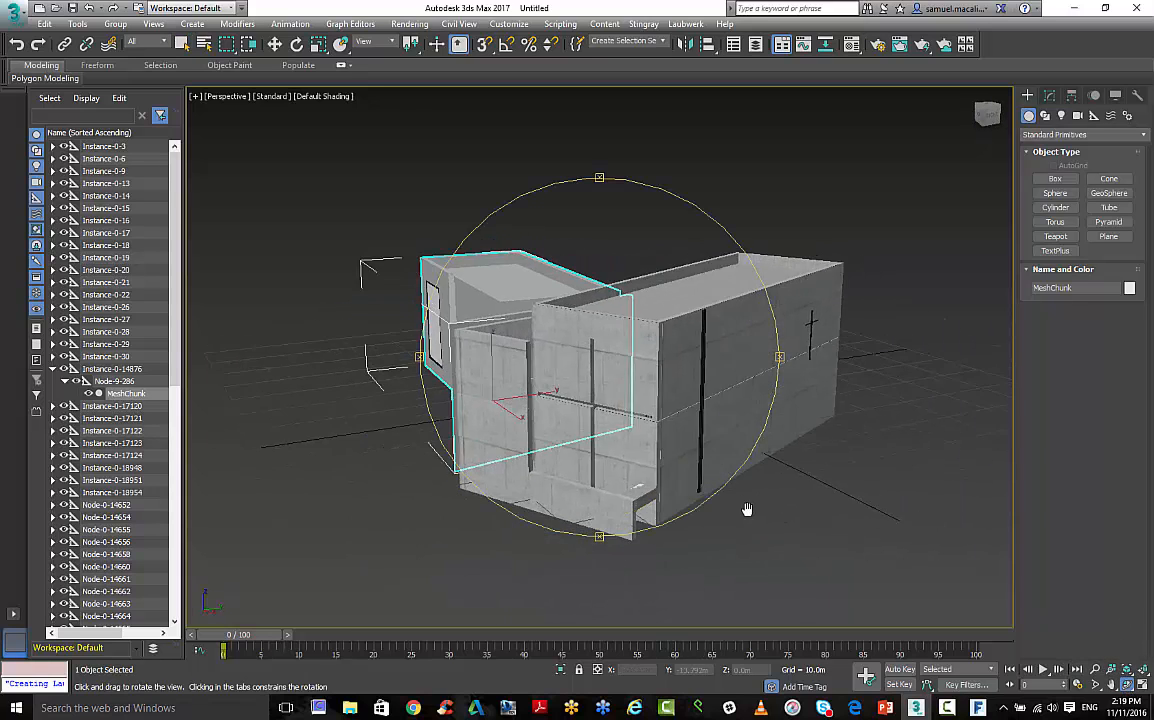
pyautogui.moveTo(748, 508); pyautogui.dragTo(644, 402)
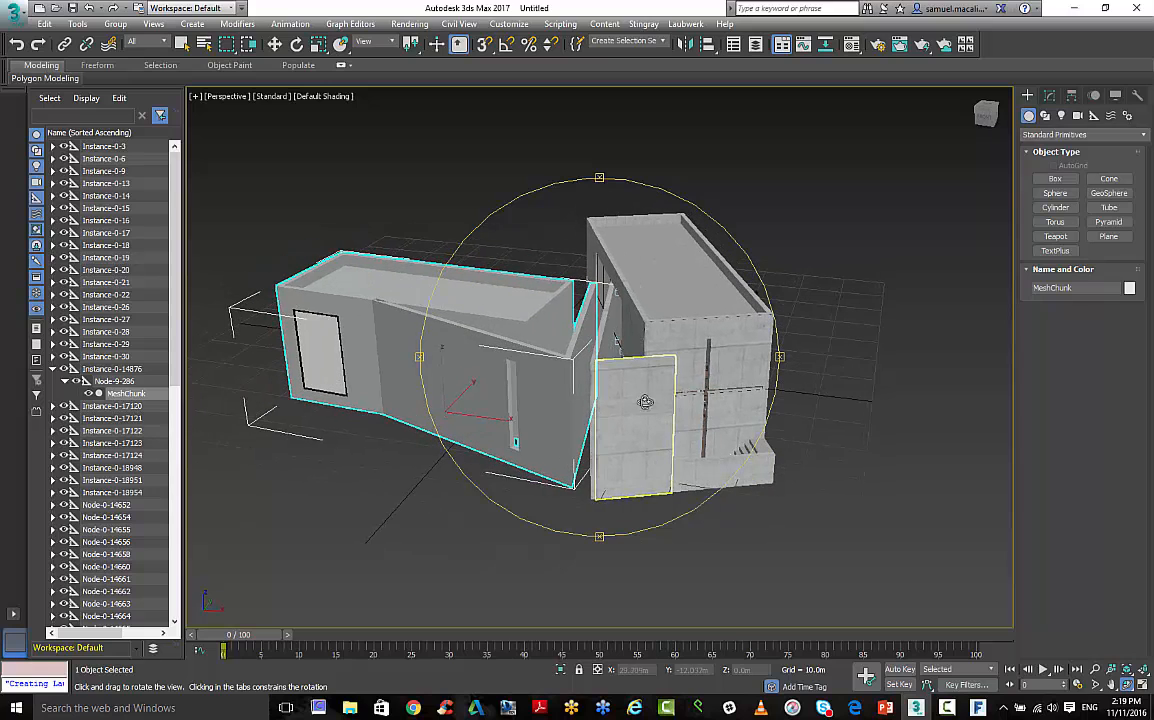
pyautogui.moveTo(644, 402); pyautogui.dragTo(622, 408)
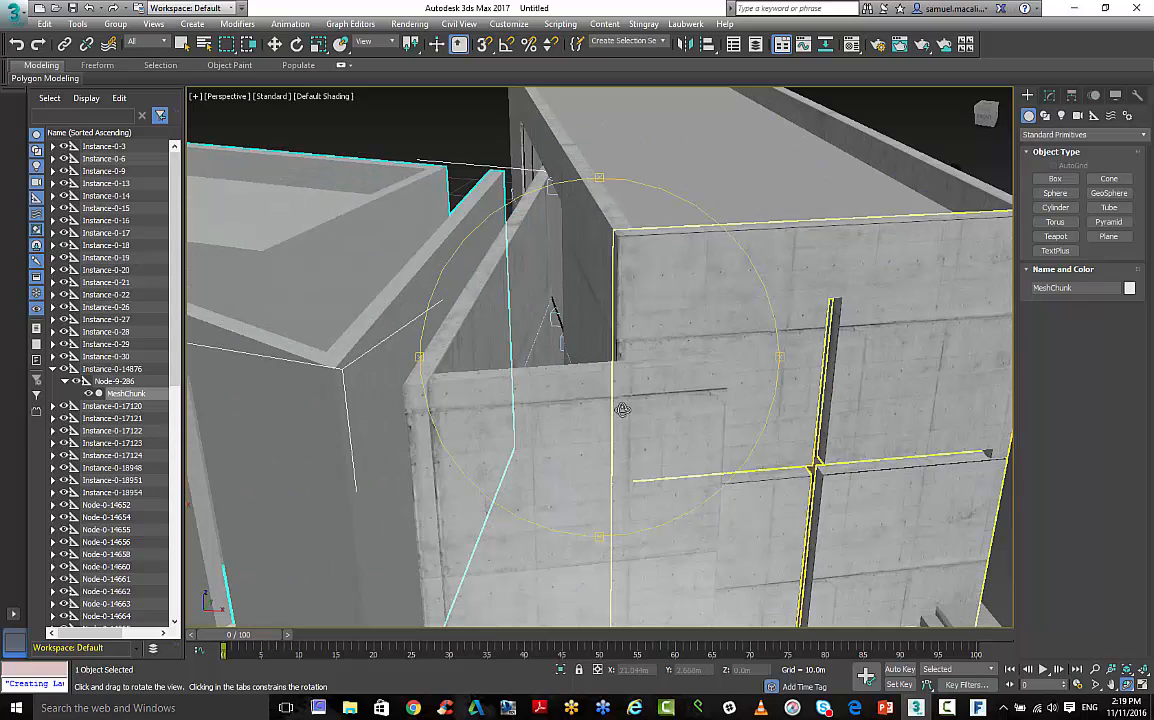
pyautogui.moveTo(600, 400); pyautogui.dragTo(456, 364)
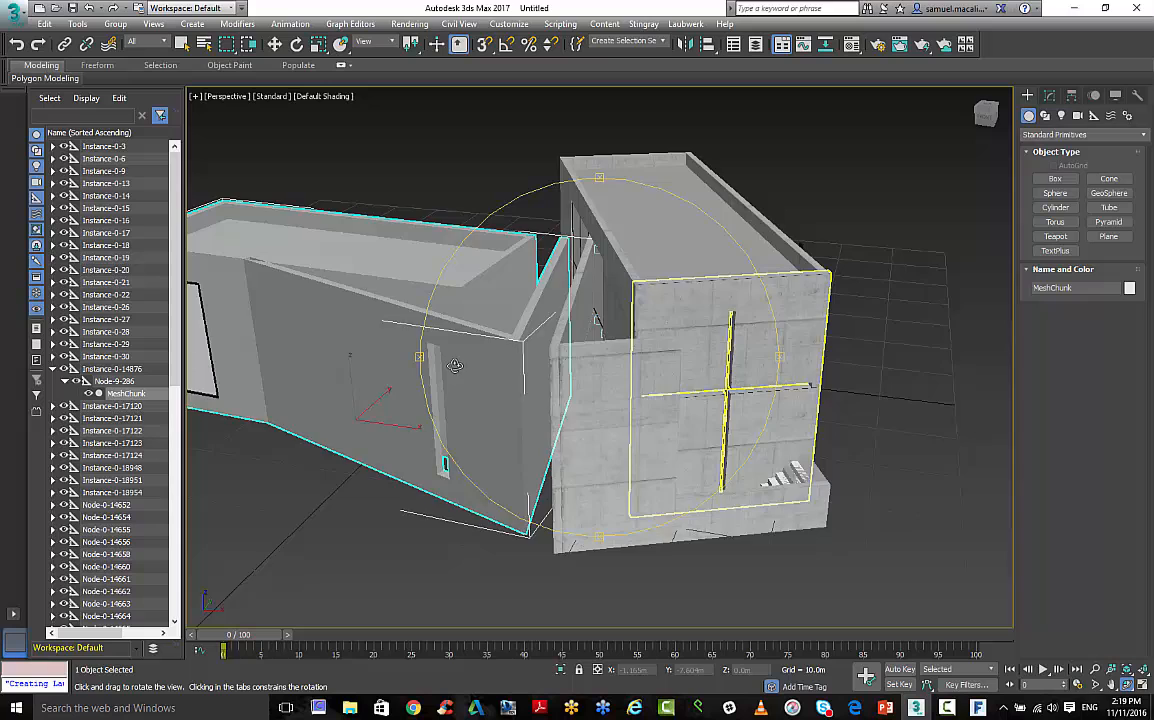
pyautogui.moveTo(456, 364); pyautogui.dragTo(684, 368)
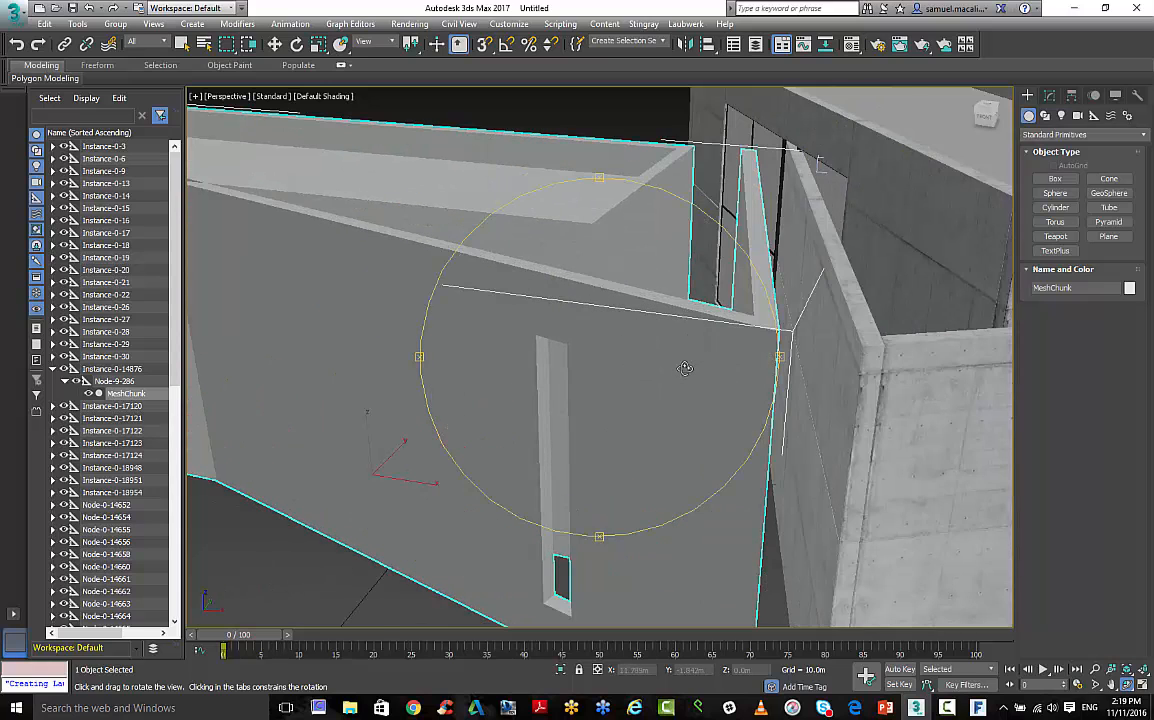